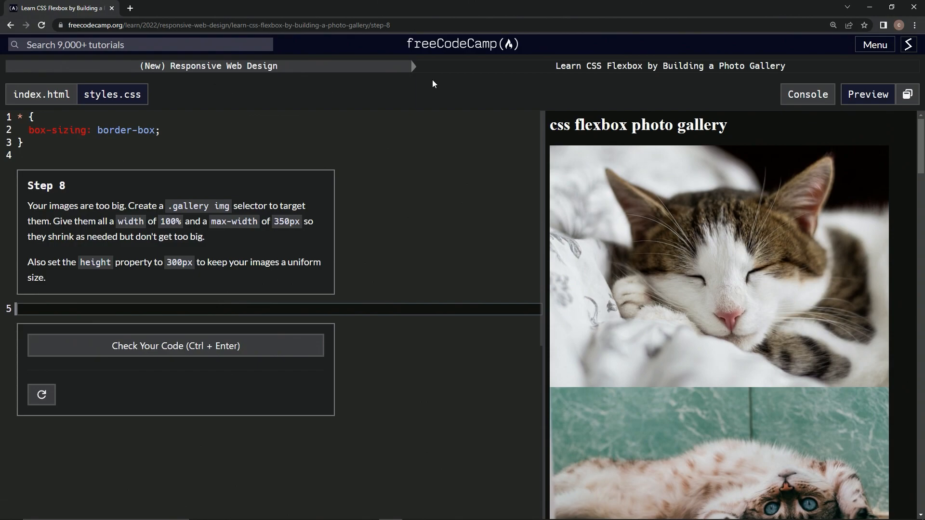
mouse_move(667, 82)
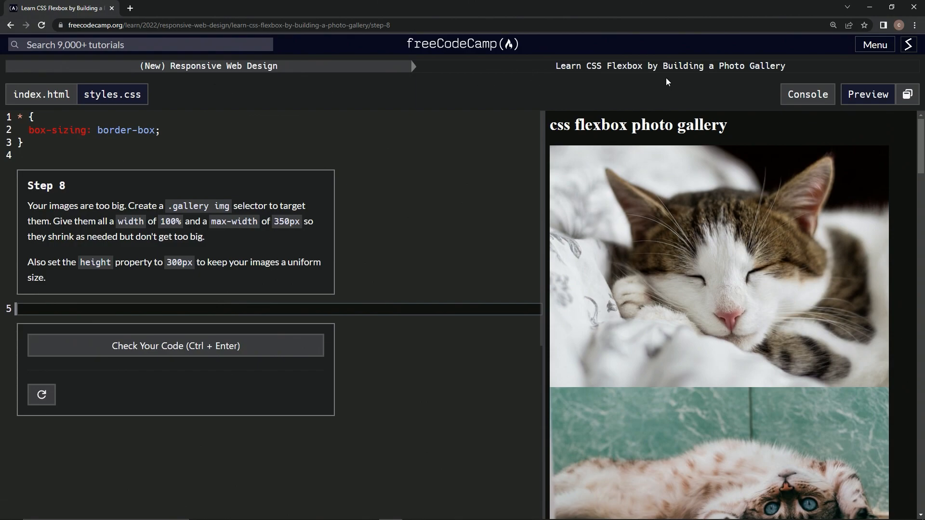
mouse_move(86, 178)
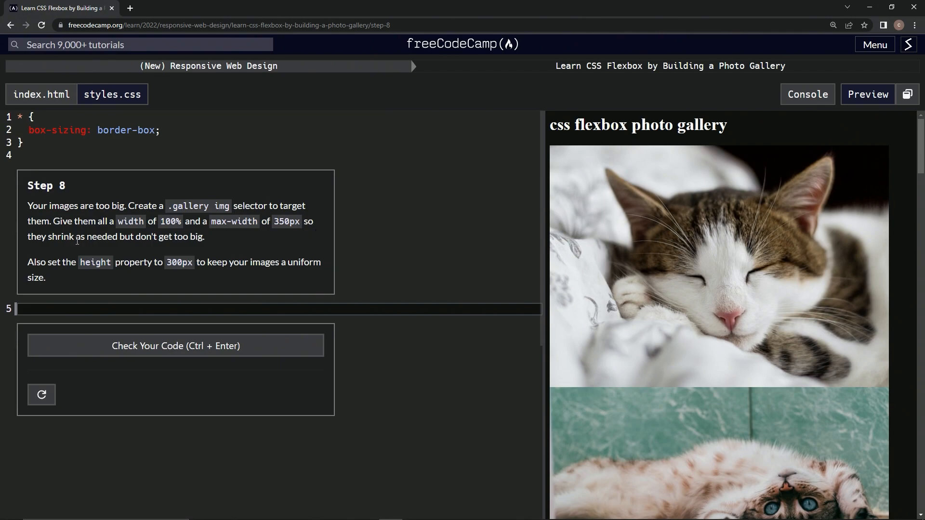
mouse_move(181, 242)
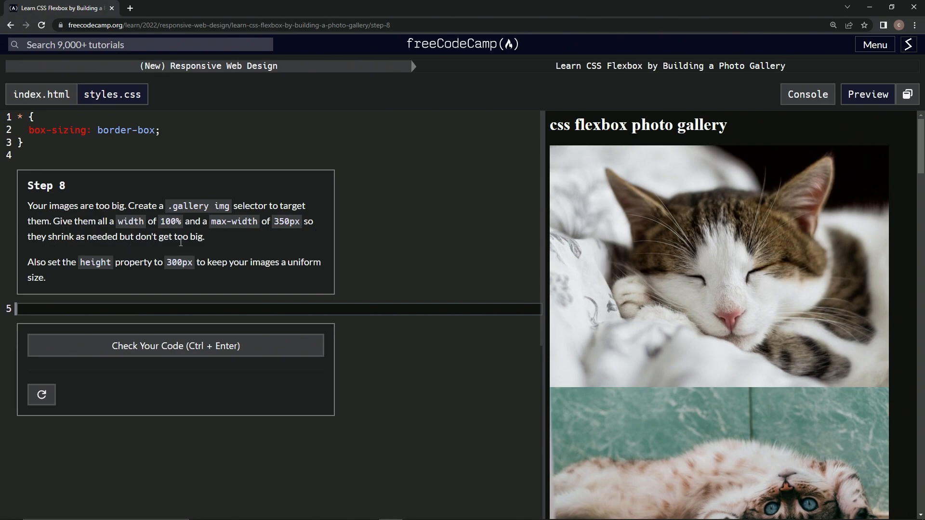
mouse_move(40, 265)
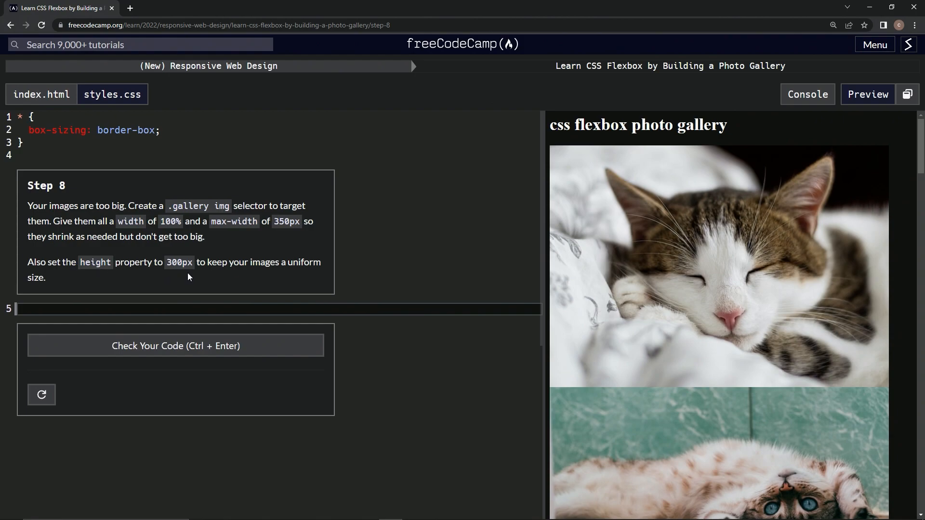
mouse_move(310, 283)
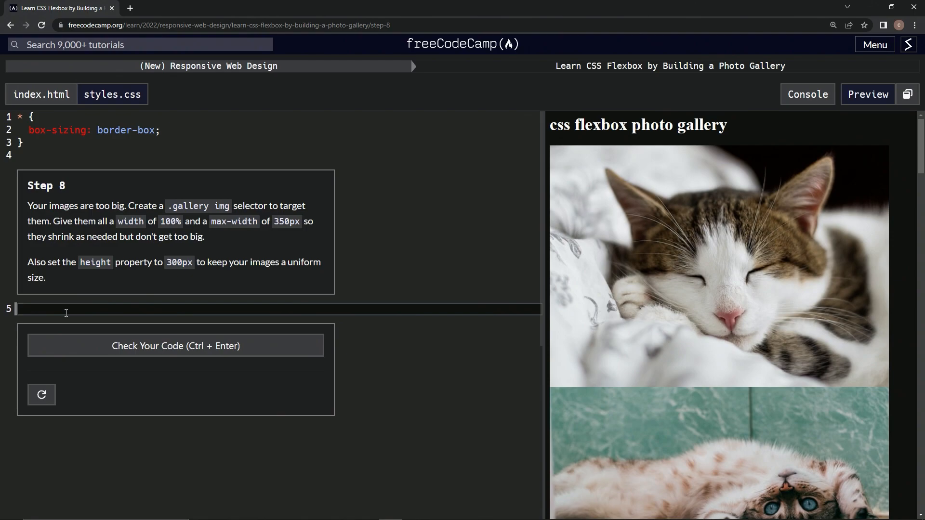
Step: Type the '.gallery img {' selector on line 5 of styles.css, leaving an empty body
type(".gallery")
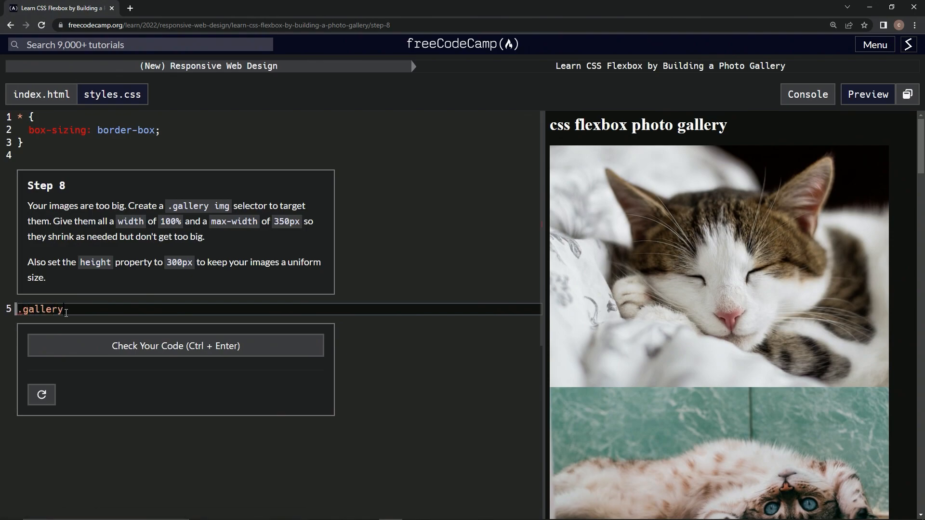
type("img")
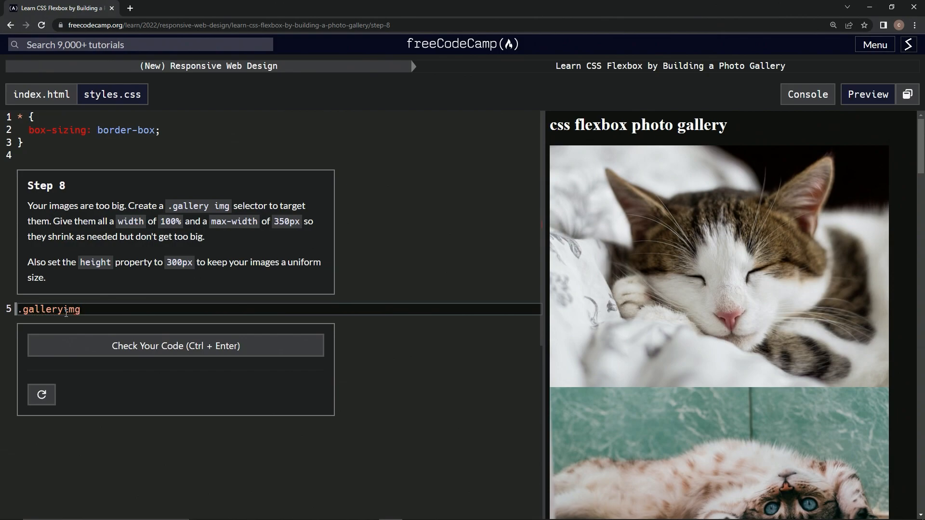
type("{")
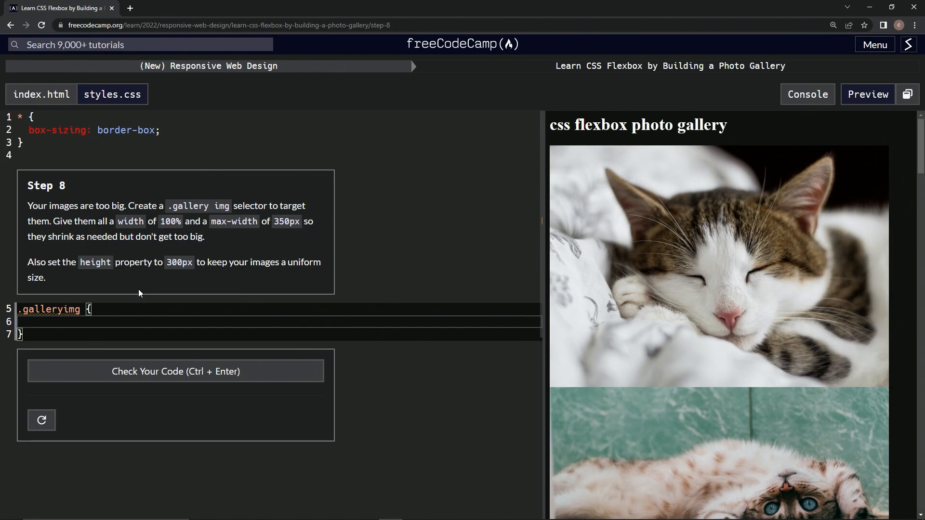
Step: Add 'width: 100%' and 'max-width: 350px' to the .gallery img rule, ending with a new line
type("wid")
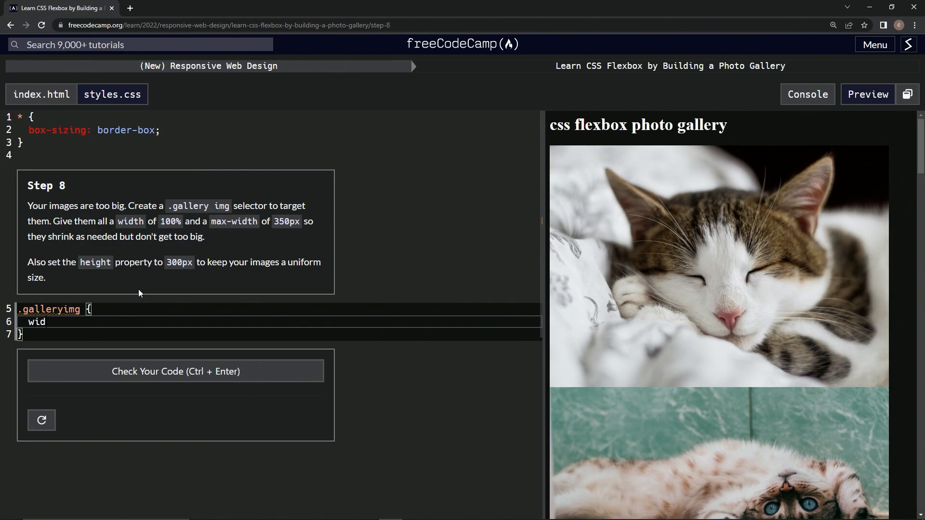
type("th: 1")
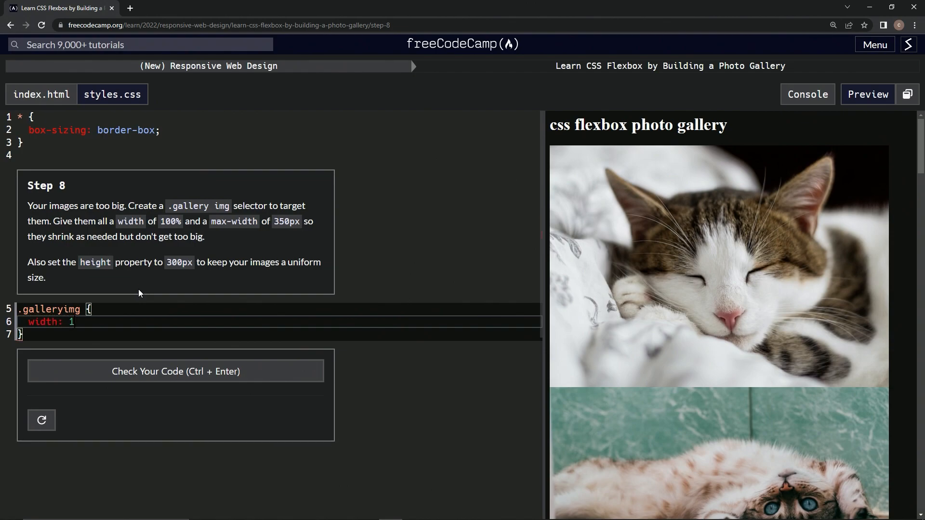
type("00")
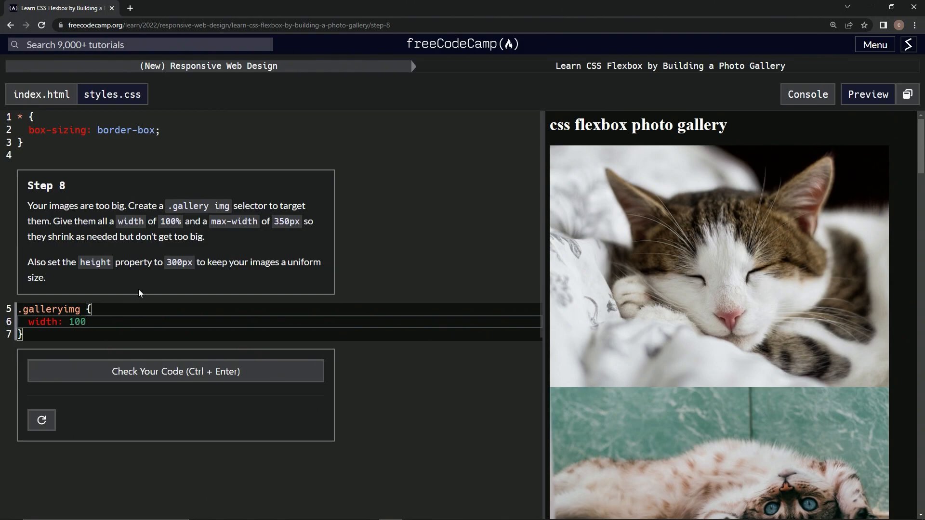
type("%")
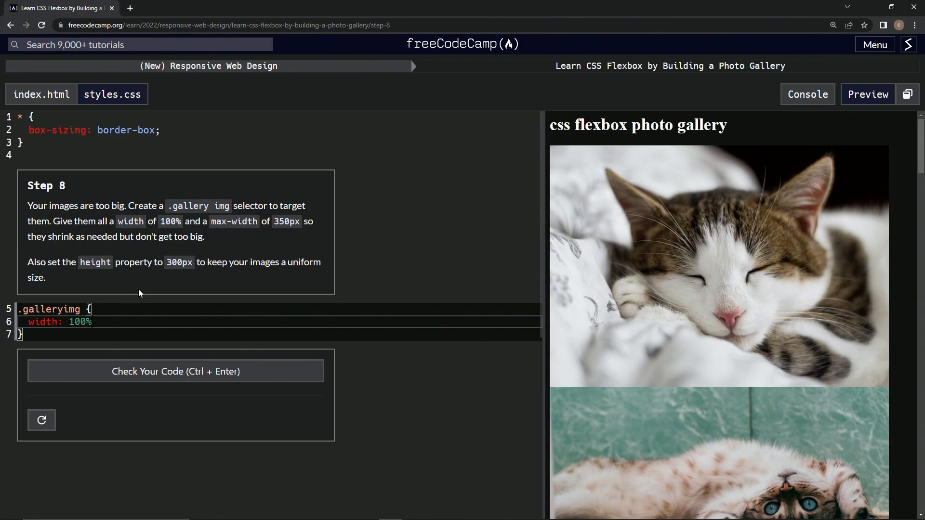
type("ma")
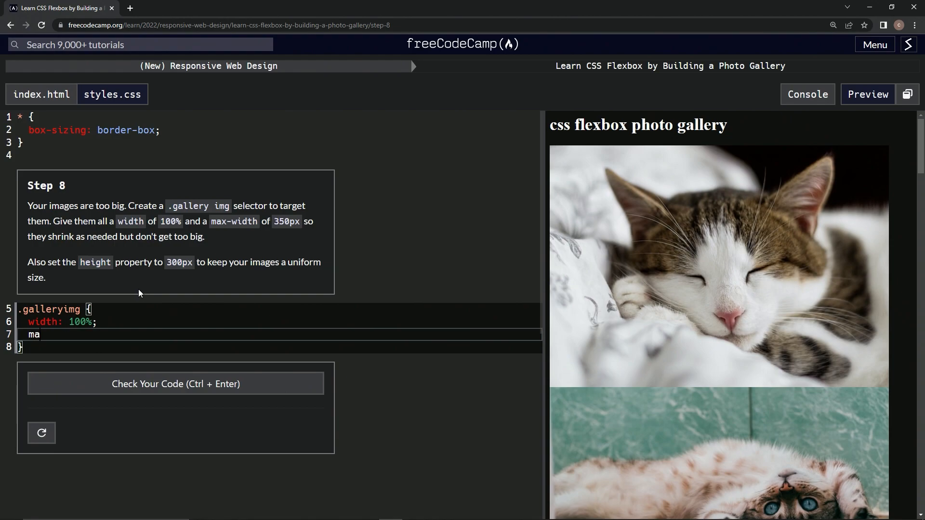
type("x-")
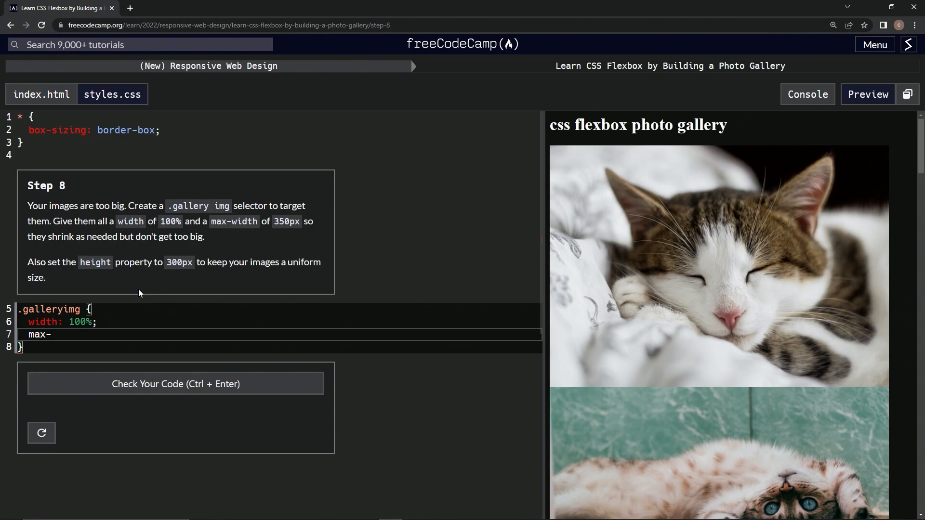
type("width:")
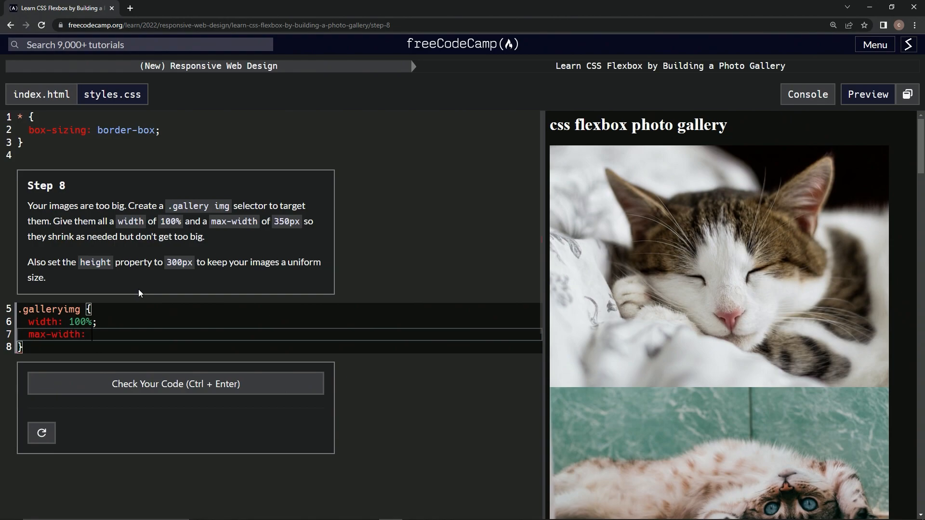
type("35")
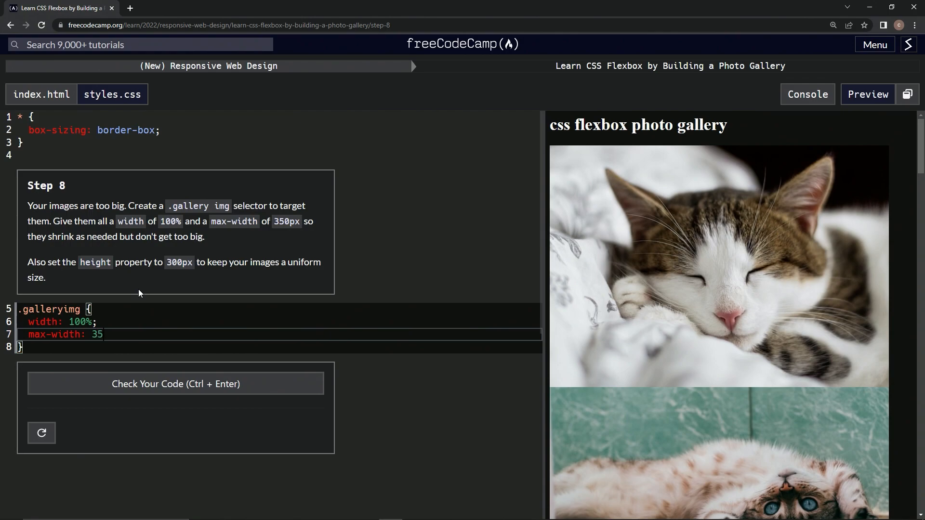
type("0px;")
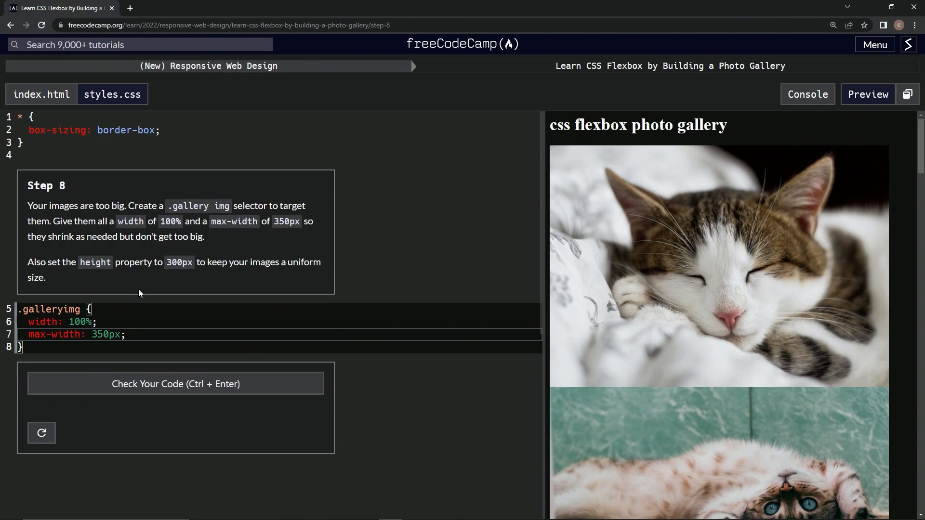
key("enter")
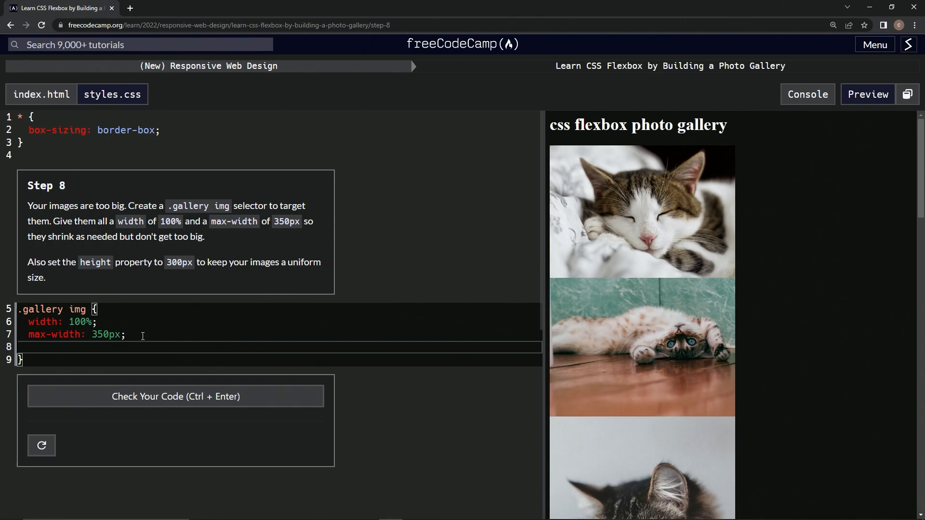
Step: Replace the mistyped property with 'height: 300px;' on line 8 of the rule
type("height")
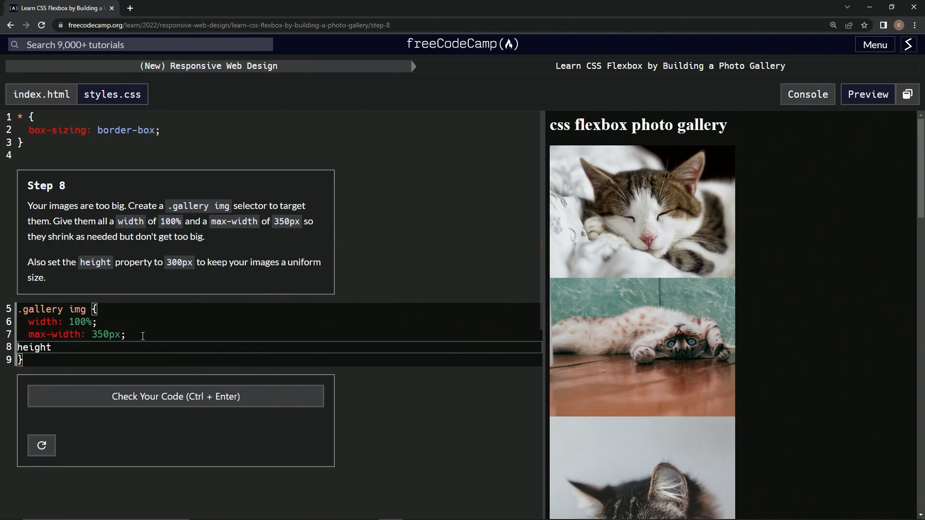
key("Backspace")
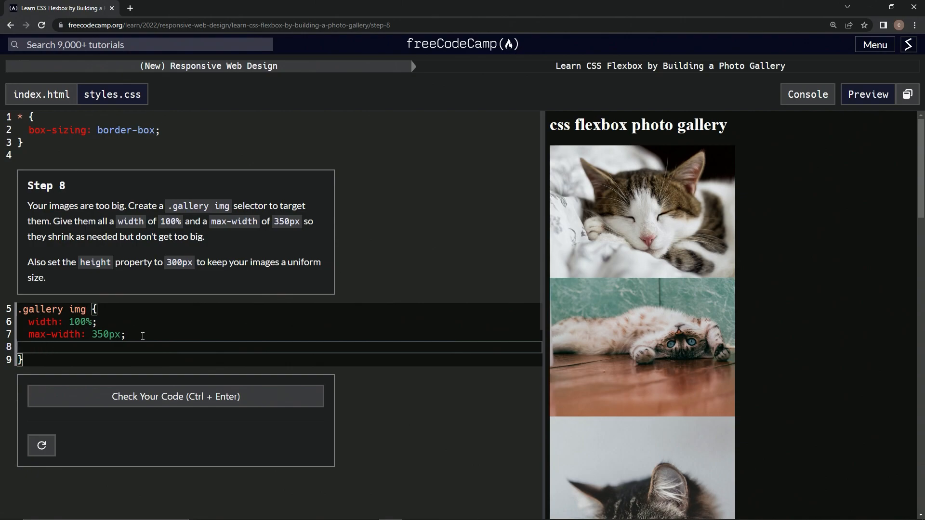
type("height:")
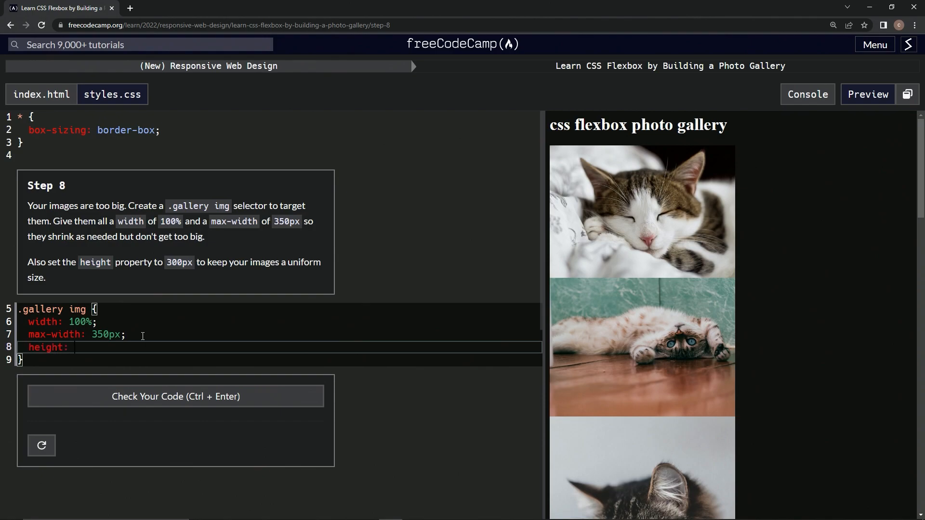
type("300px")
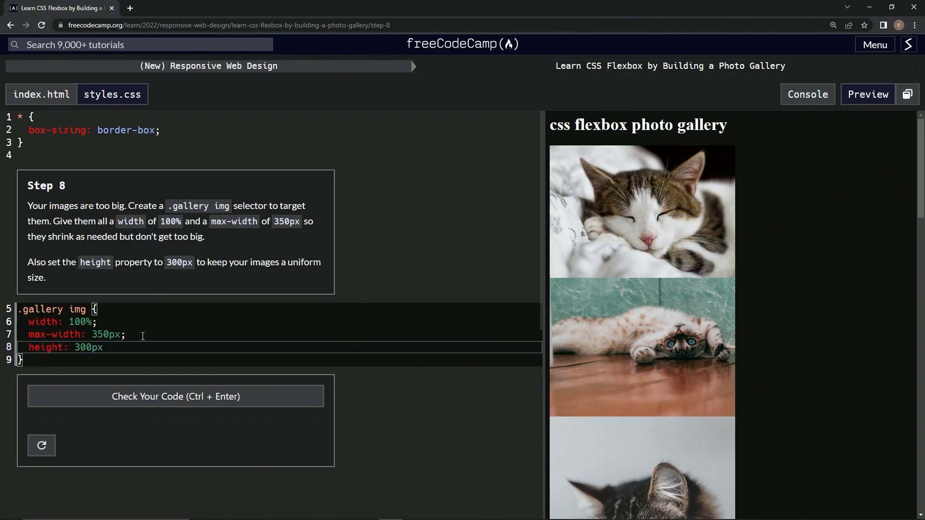
type(";")
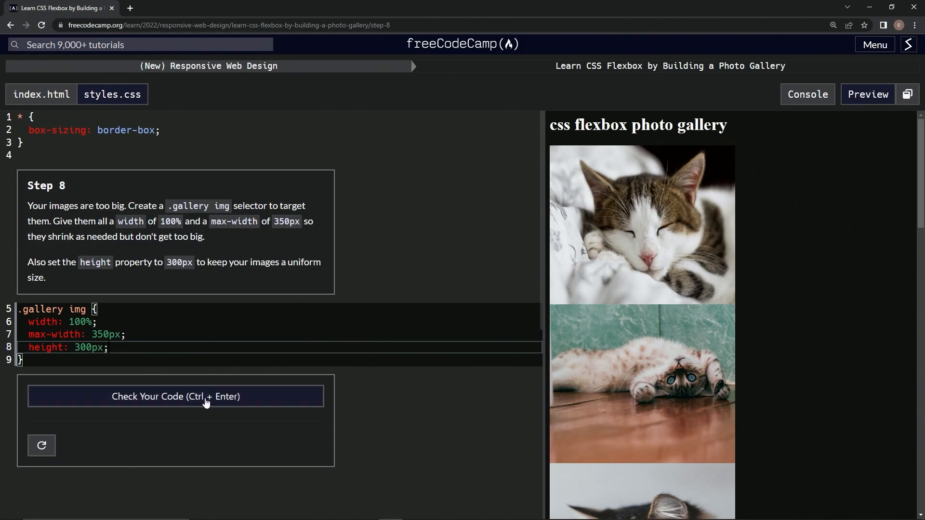
Step: Check the code for step 8, then submit it and advance to step 9
left_click(175, 396)
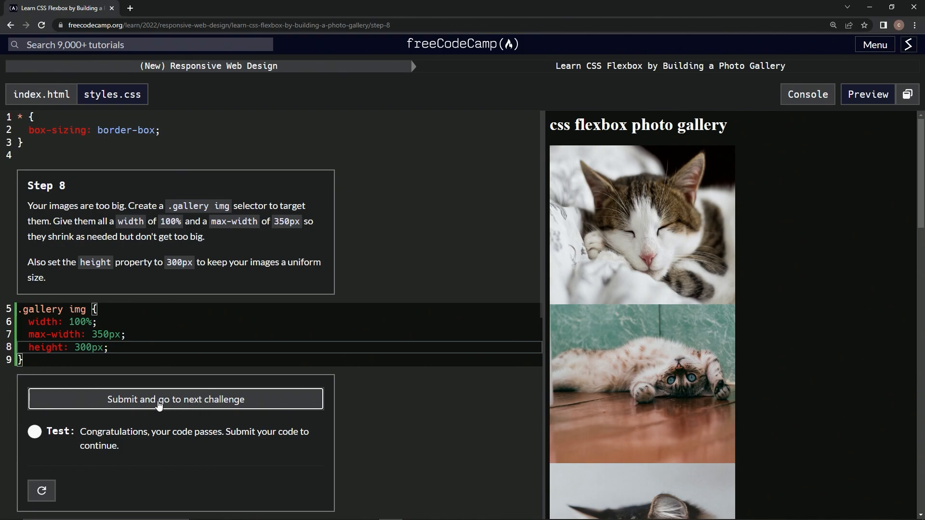
left_click(174, 399)
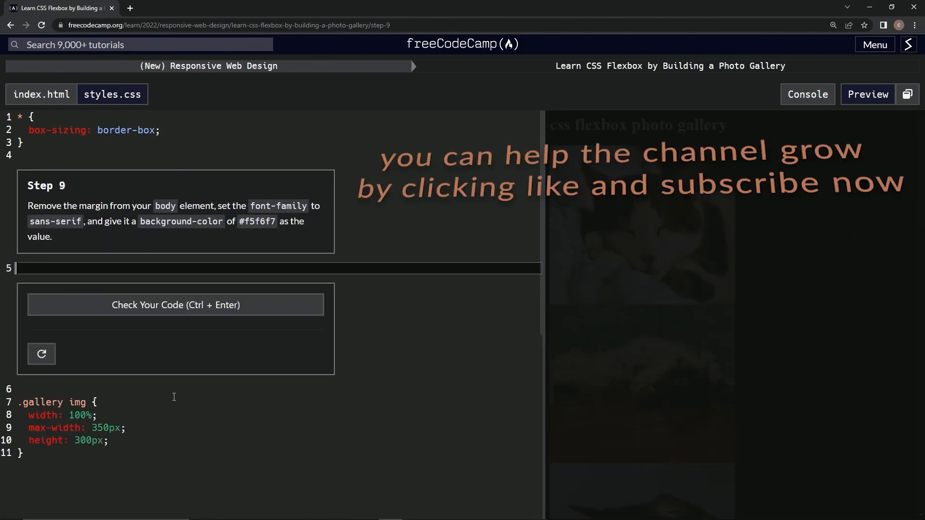